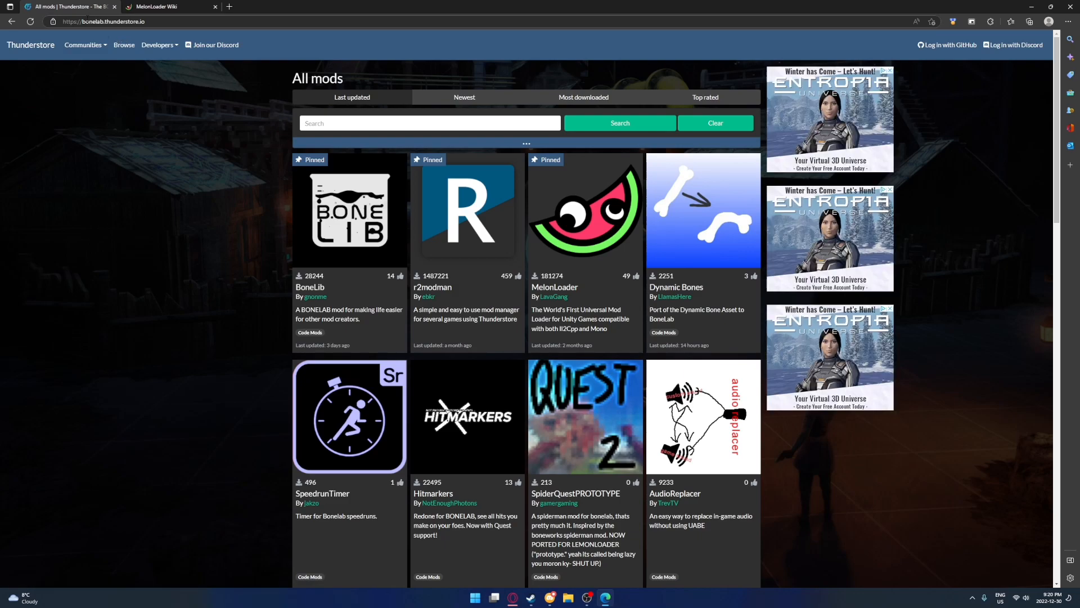
pyautogui.moveTo(448, 405)
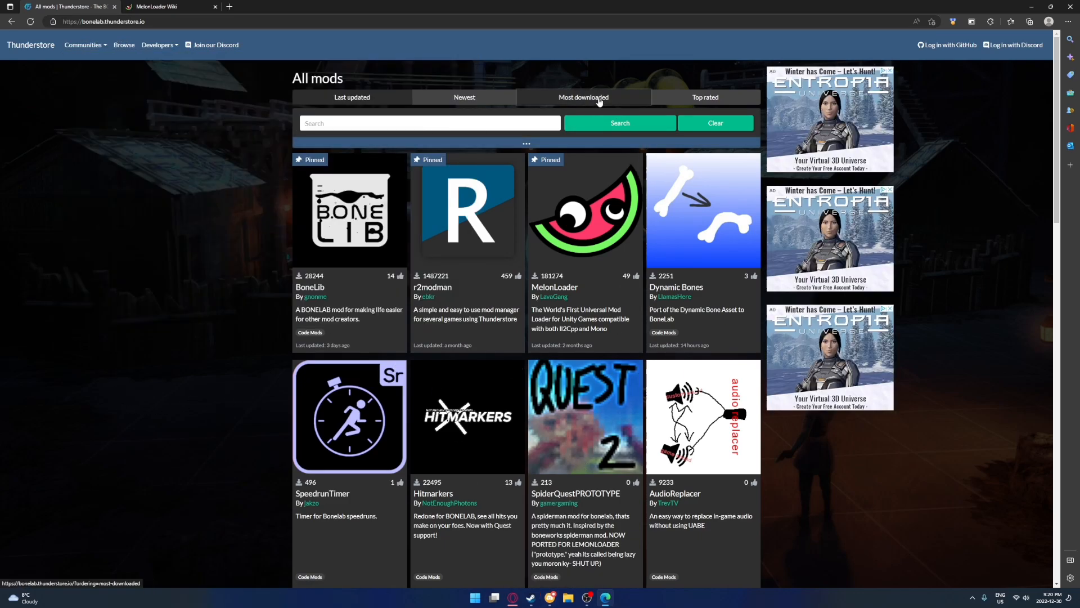
# - Sort BONELAB mods by most downloaded and download the Bonelab Multiplayer Mockup zip
pyautogui.click(582, 96)
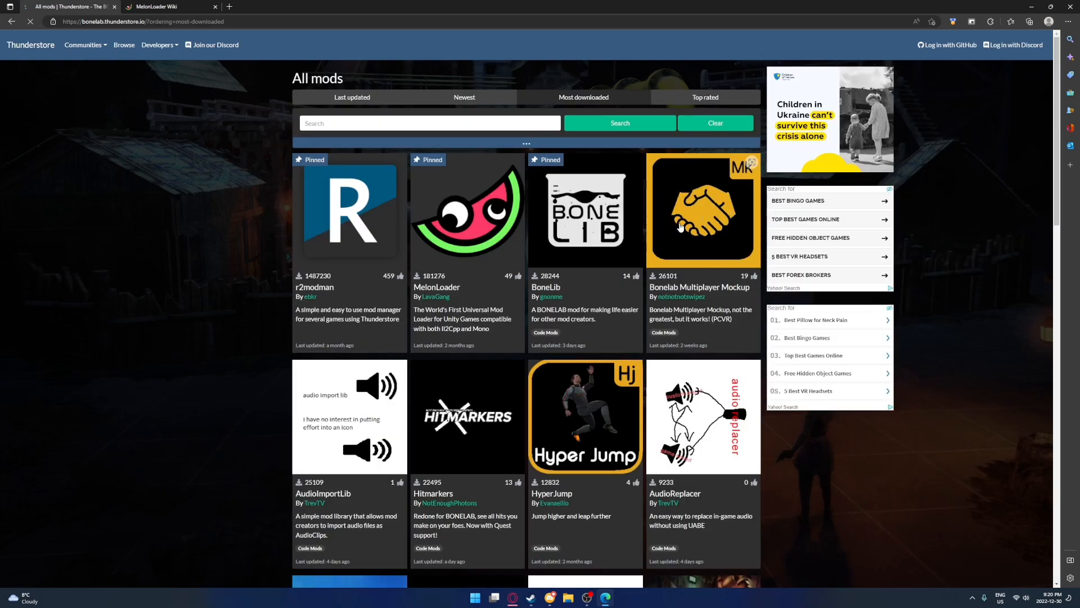
pyautogui.click(702, 210)
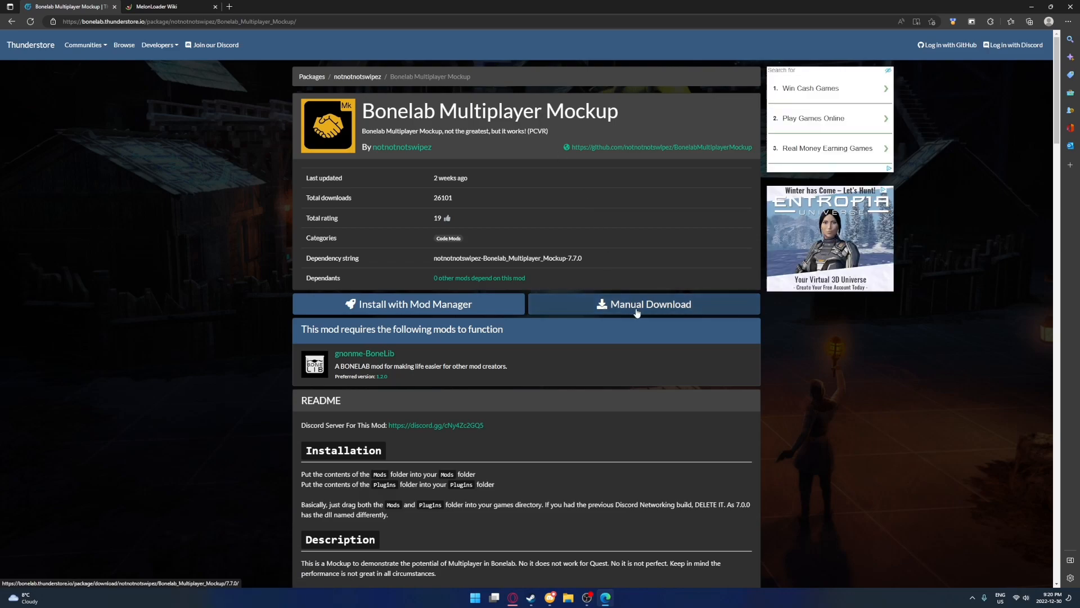
pyautogui.click(643, 303)
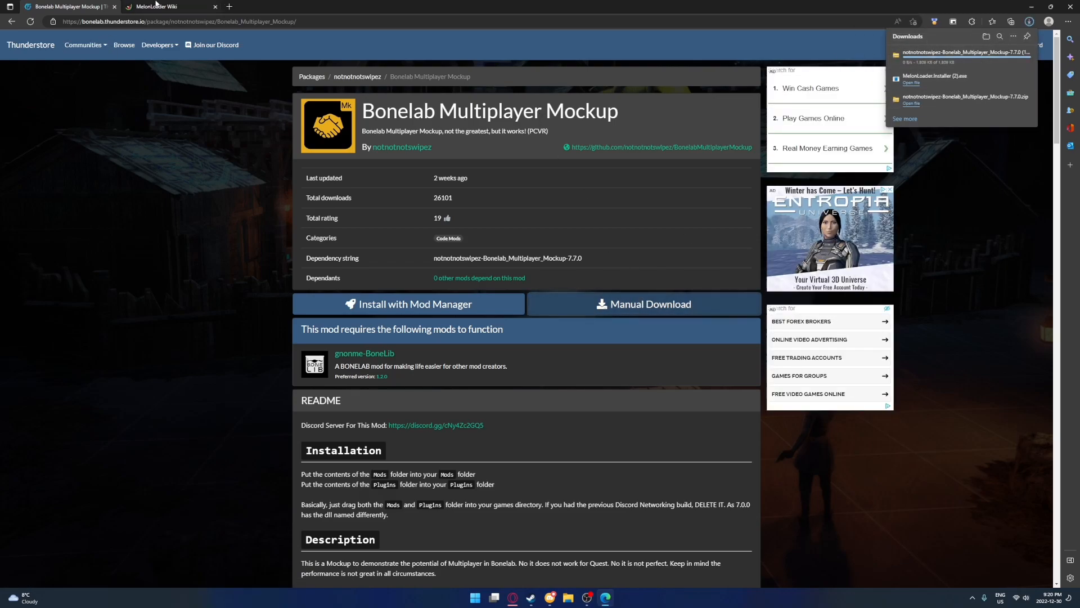
# - Download MelonLoader.Installer.exe from the wiki's Automated Installation section and run it
pyautogui.click(166, 7)
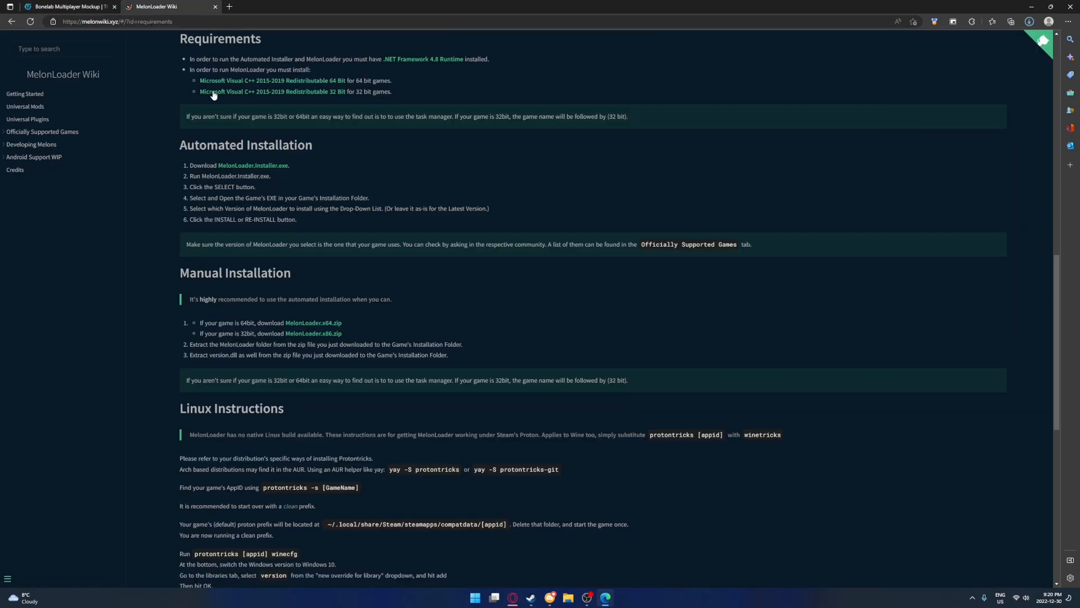
pyautogui.click(12, 21)
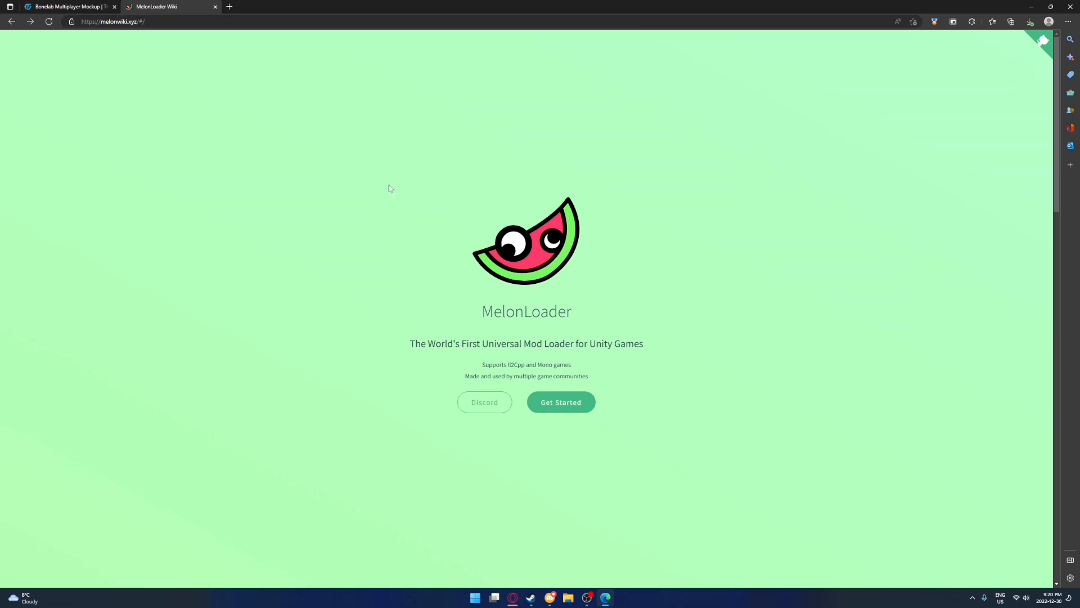
pyautogui.click(561, 401)
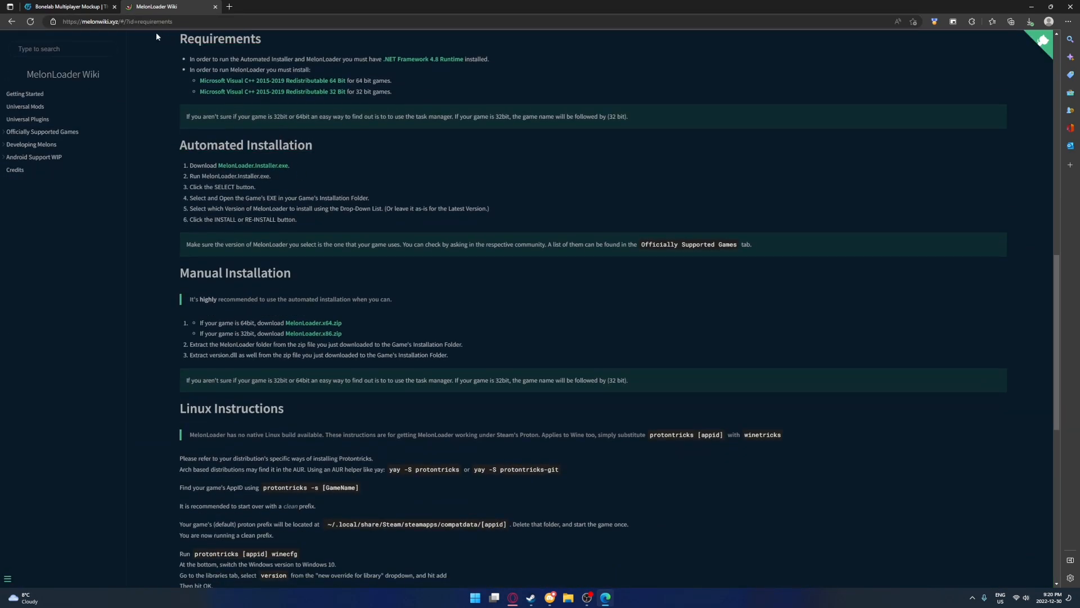
pyautogui.moveTo(221, 214)
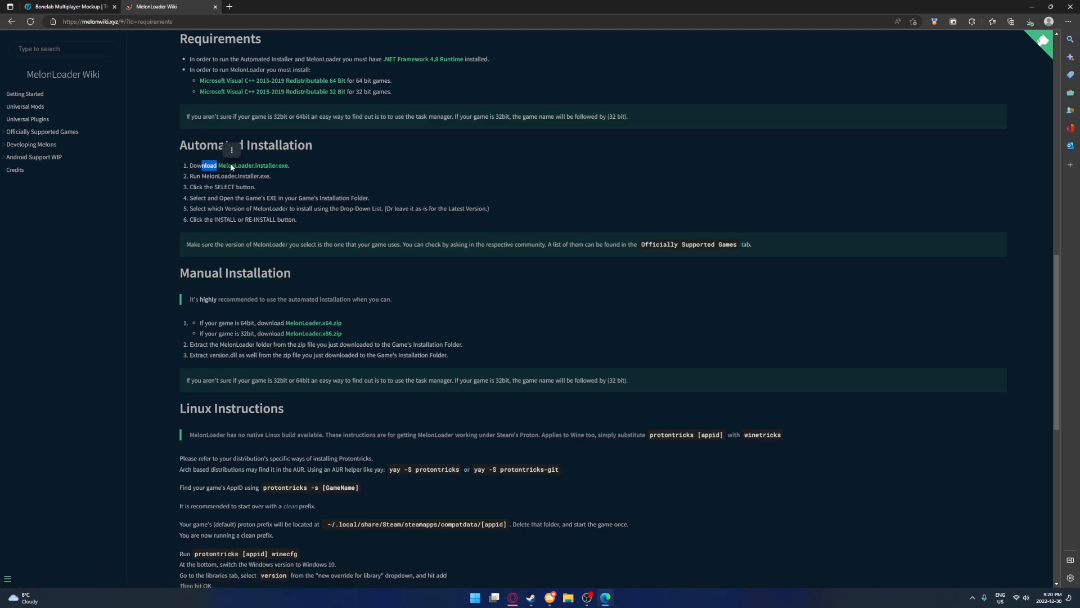
pyautogui.click(250, 165)
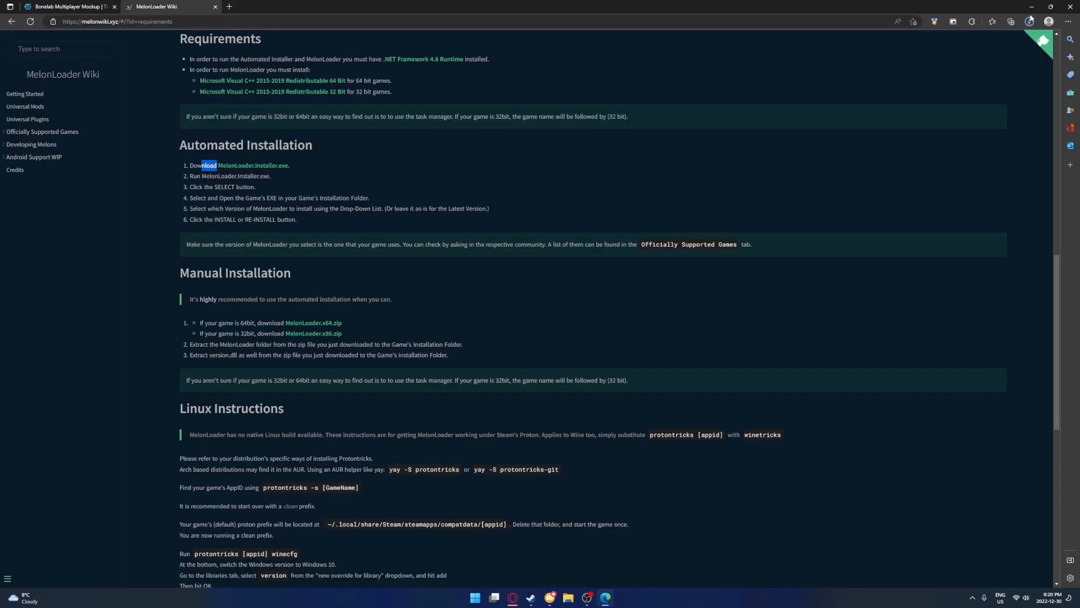
pyautogui.click(1029, 21)
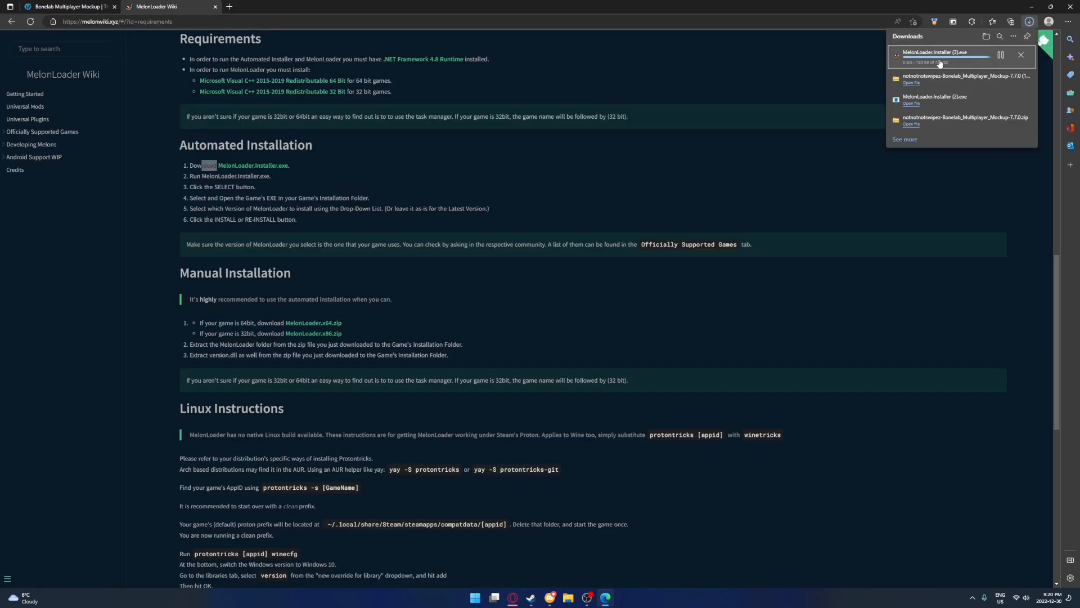
pyautogui.click(935, 54)
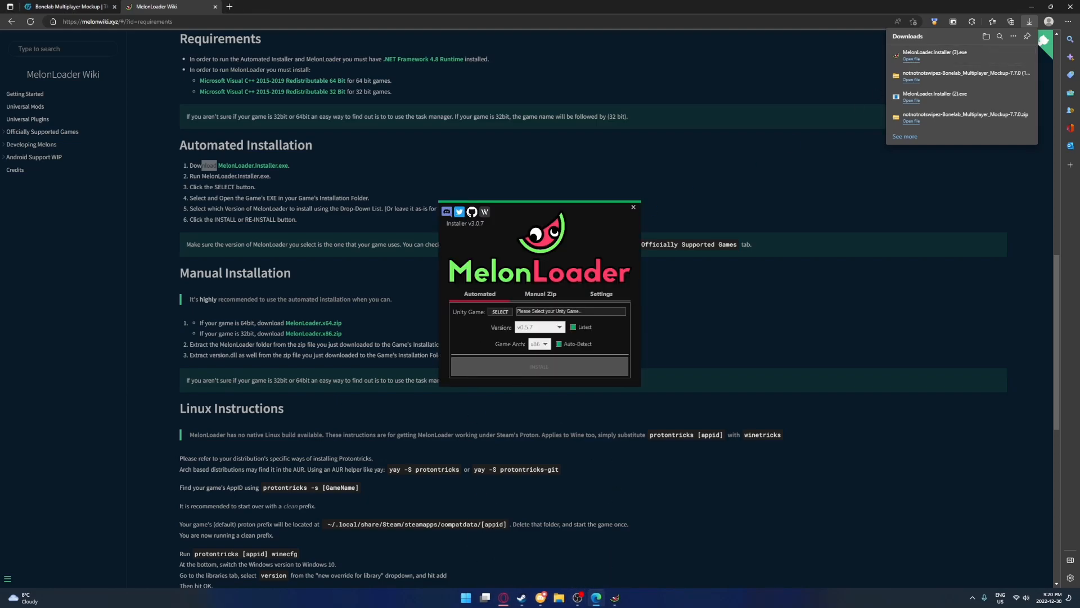
# - Browse BONELAB's local files from the Steam library's Manage menu
pyautogui.click(503, 597)
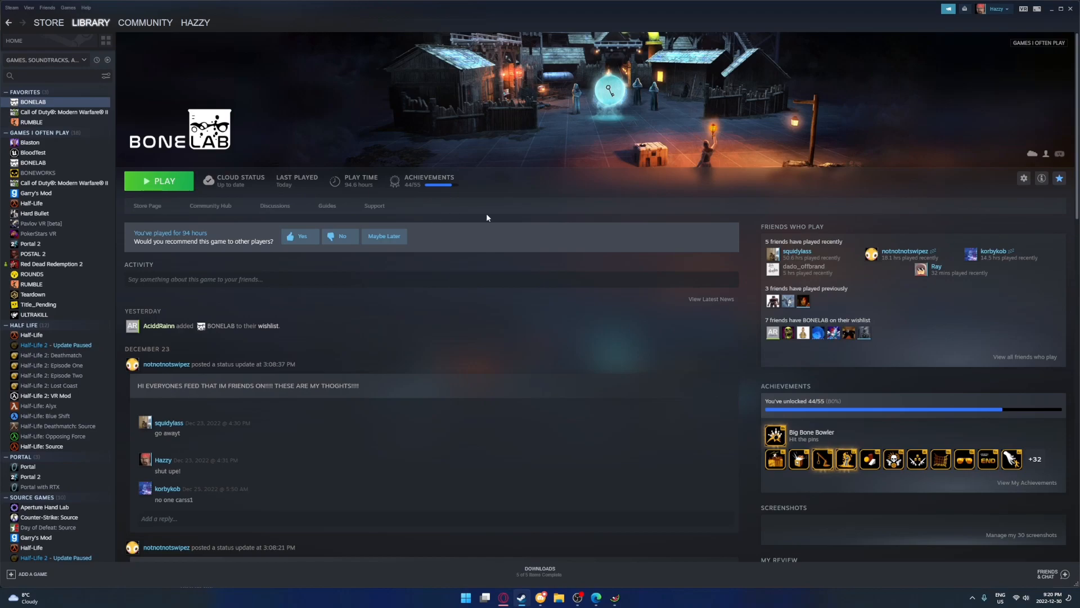
pyautogui.moveTo(960, 181)
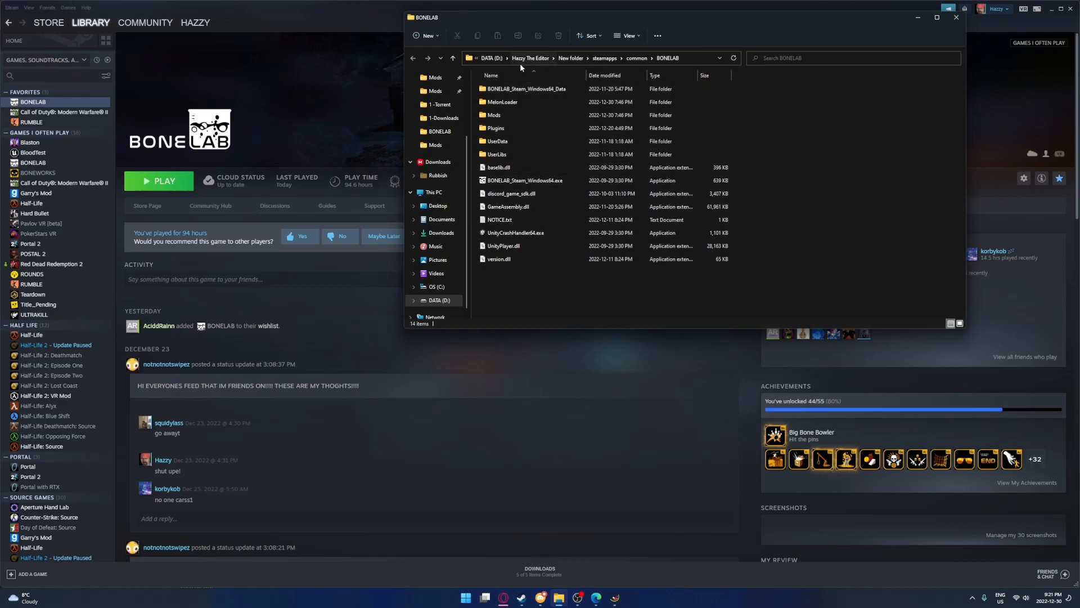
pyautogui.moveTo(531, 54)
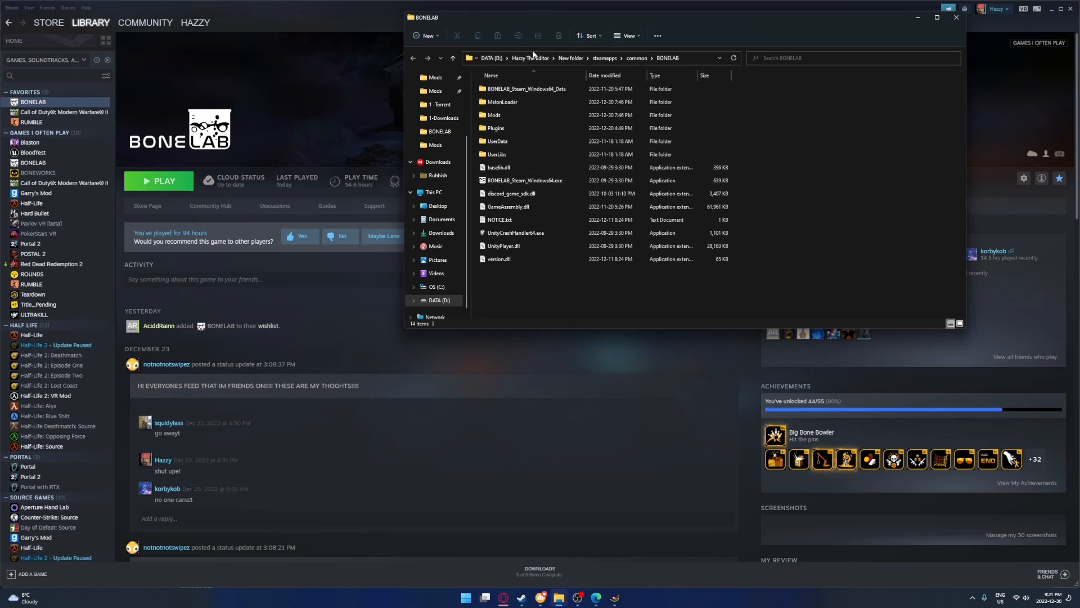
pyautogui.click(493, 115)
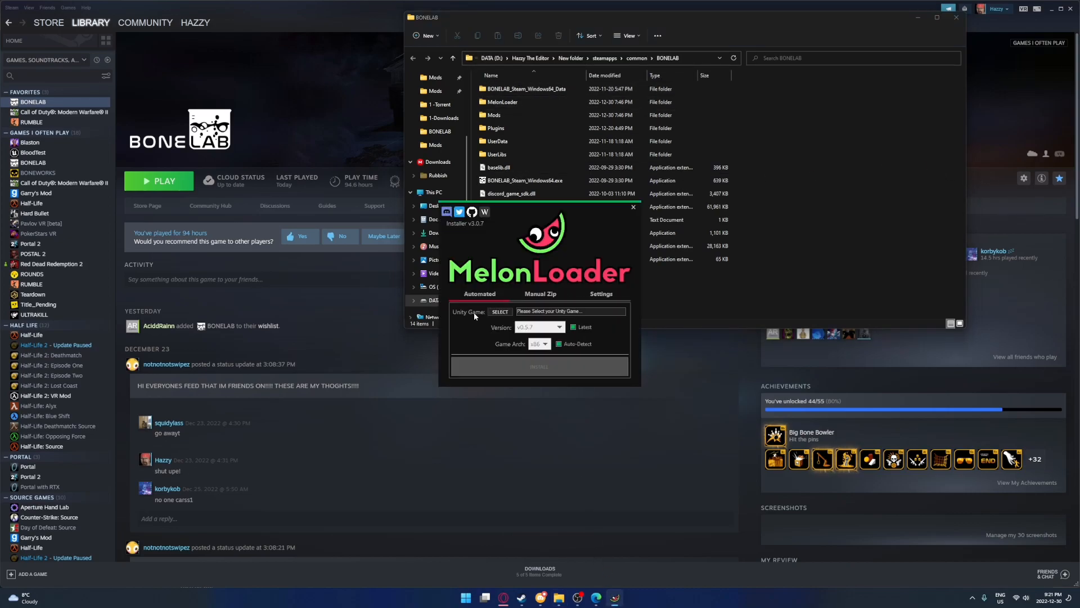
# - Select BONELAB_Steam_Windows64.exe, install MelonLoader, and close the installer
pyautogui.click(500, 312)
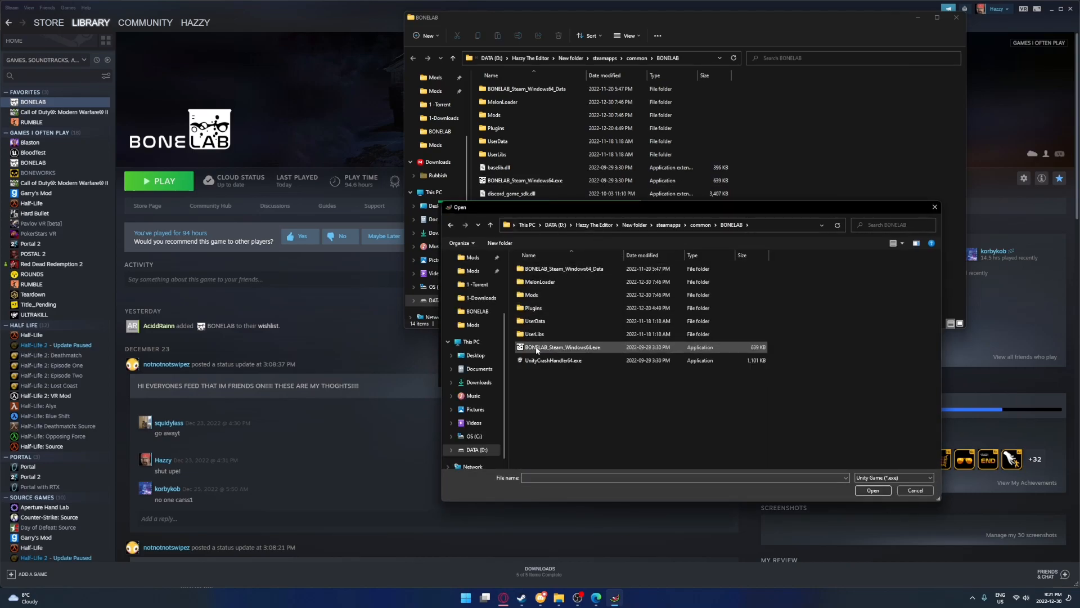
pyautogui.doubleClick(537, 347)
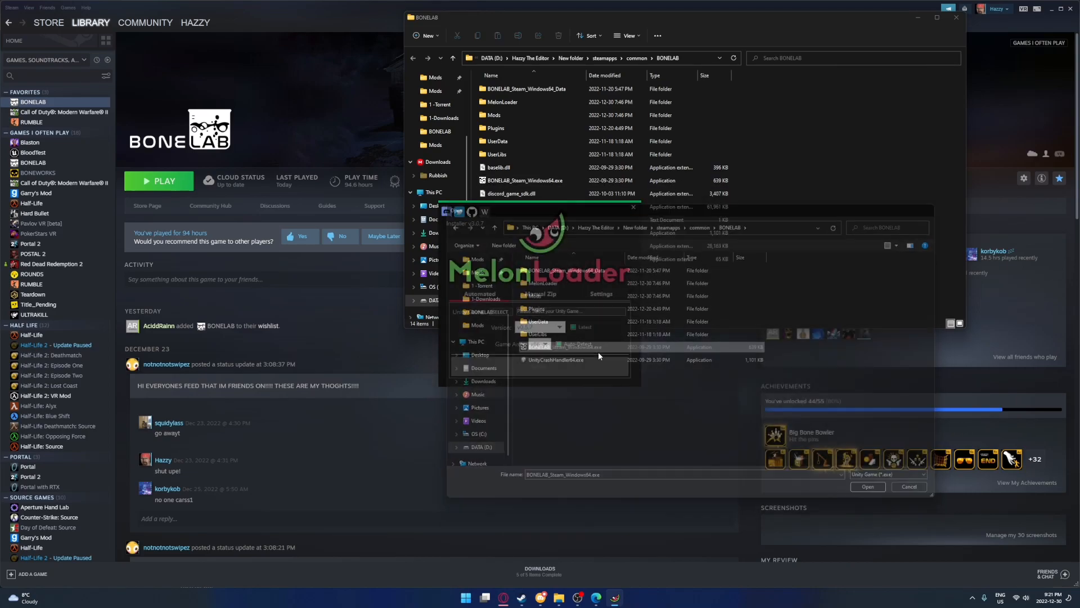
pyautogui.click(868, 486)
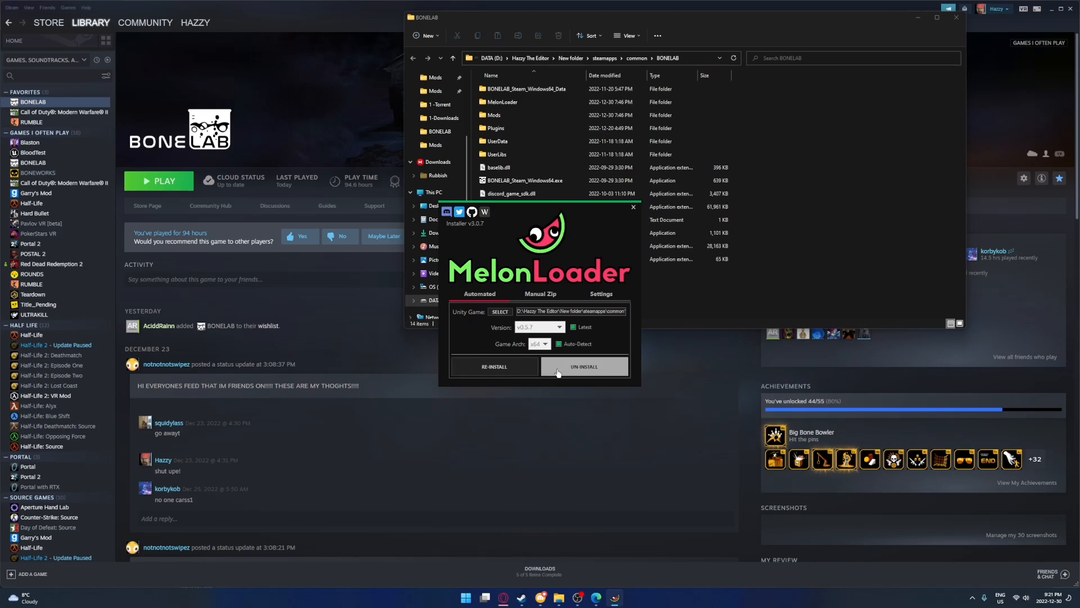
pyautogui.moveTo(556, 365)
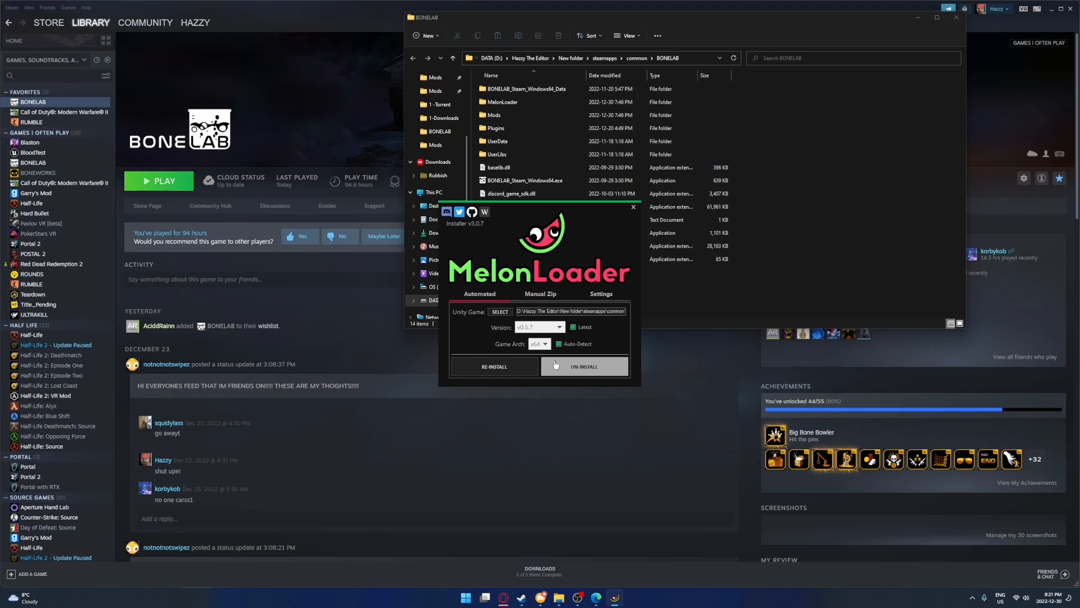
pyautogui.moveTo(636, 209)
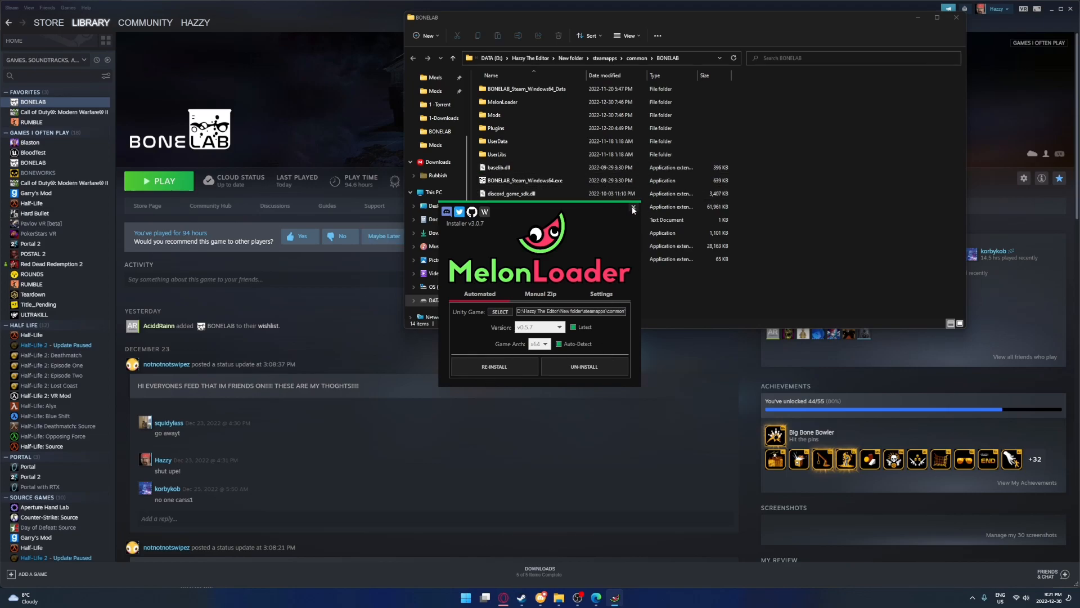
pyautogui.click(632, 209)
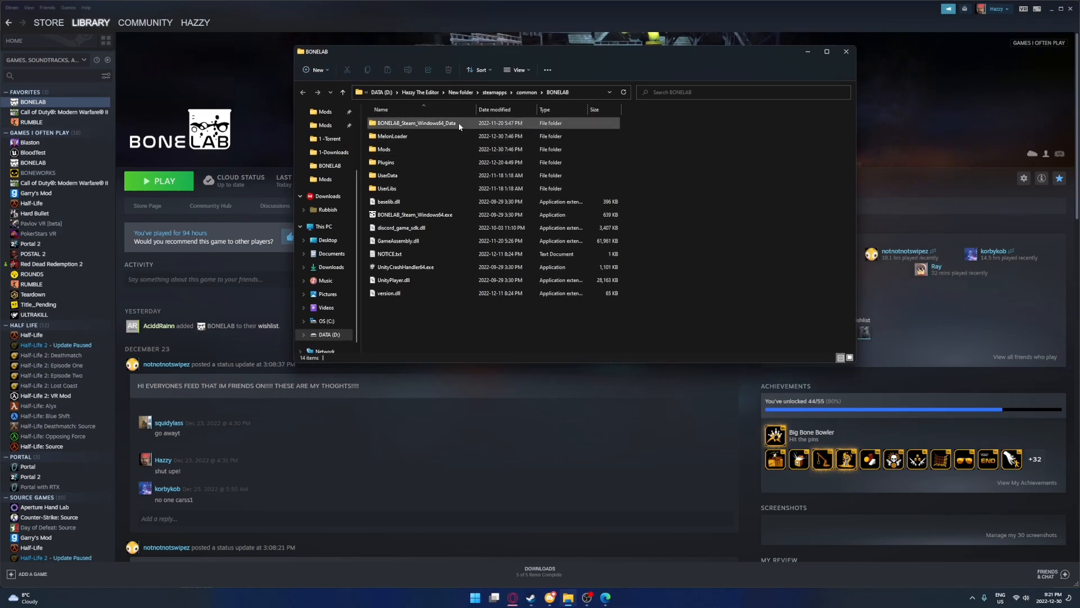
# - Open the Bonelab_Multiplayer_Mockup zip from Edge's Downloads panel in File Explorer
pyautogui.click(402, 227)
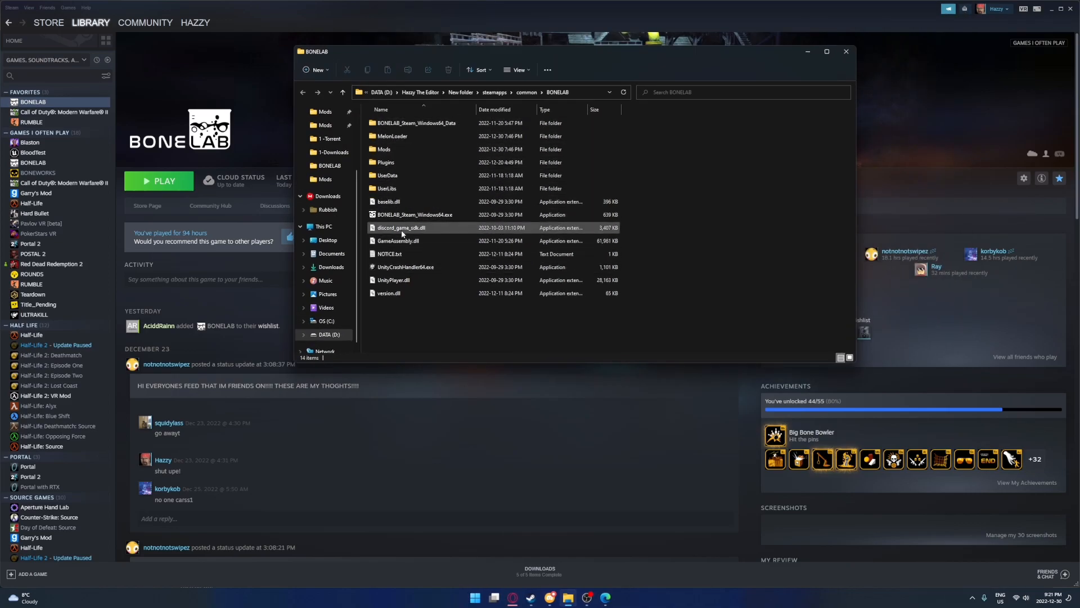
pyautogui.moveTo(402, 234)
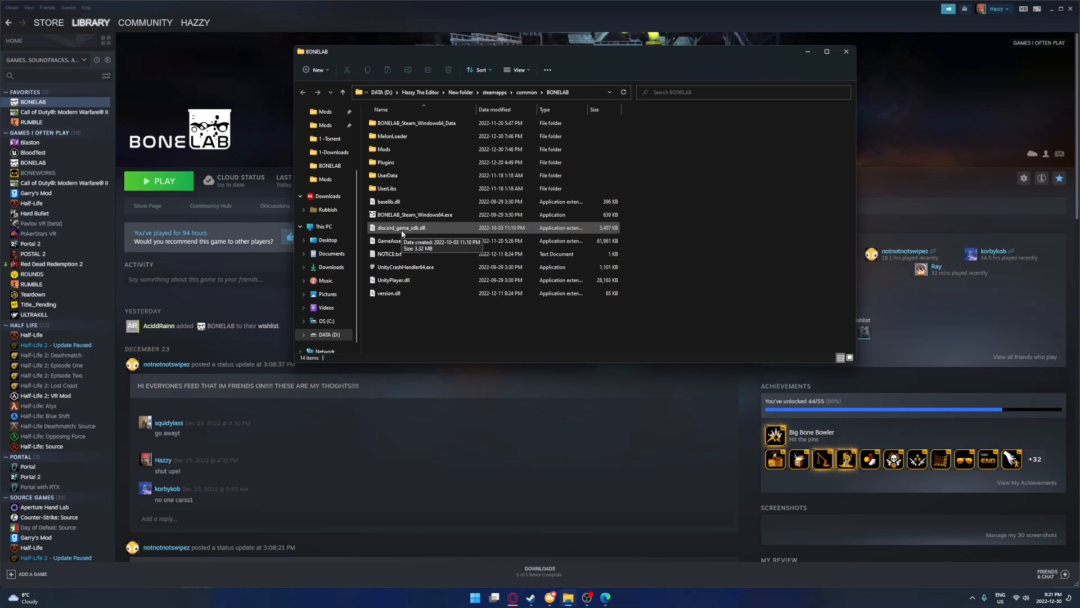
pyautogui.click(414, 215)
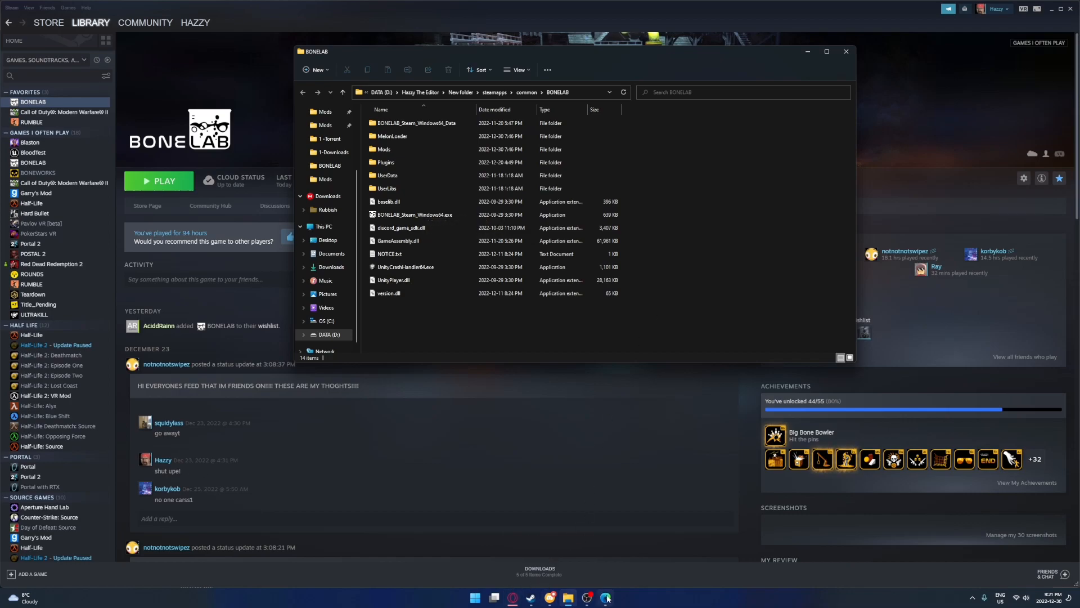
pyautogui.click(605, 597)
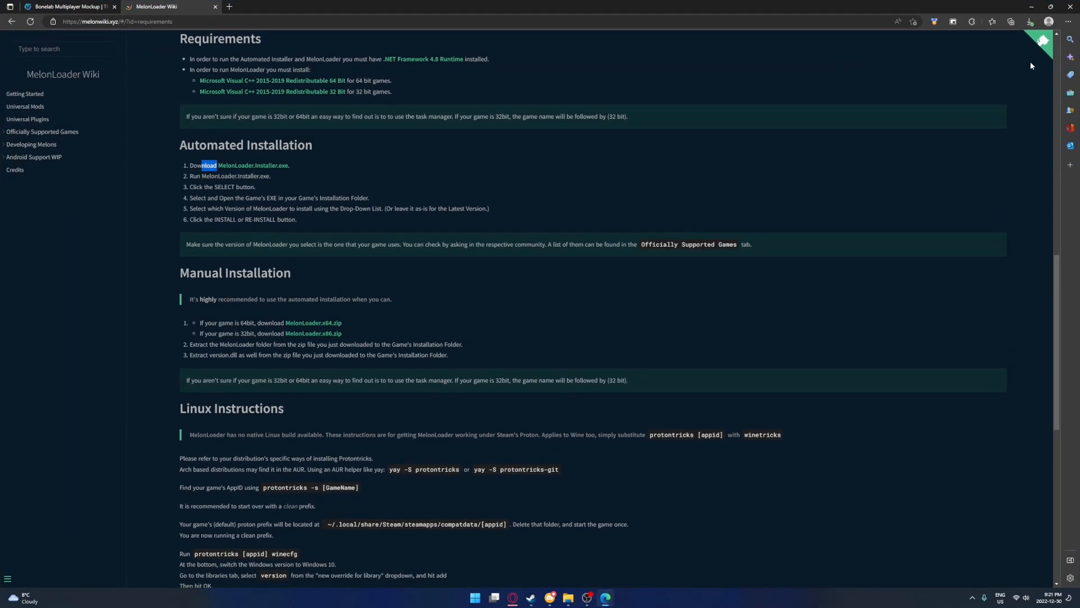
pyautogui.click(1029, 21)
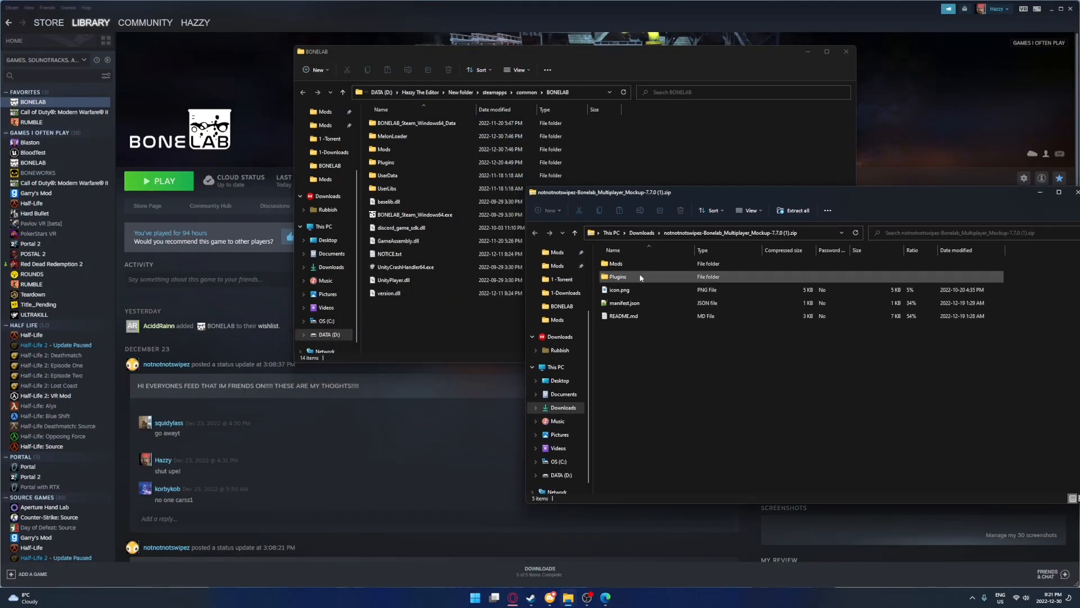
# - Select the Plugins and Mods folders and drag them into BONELAB's folder
pyautogui.click(615, 263)
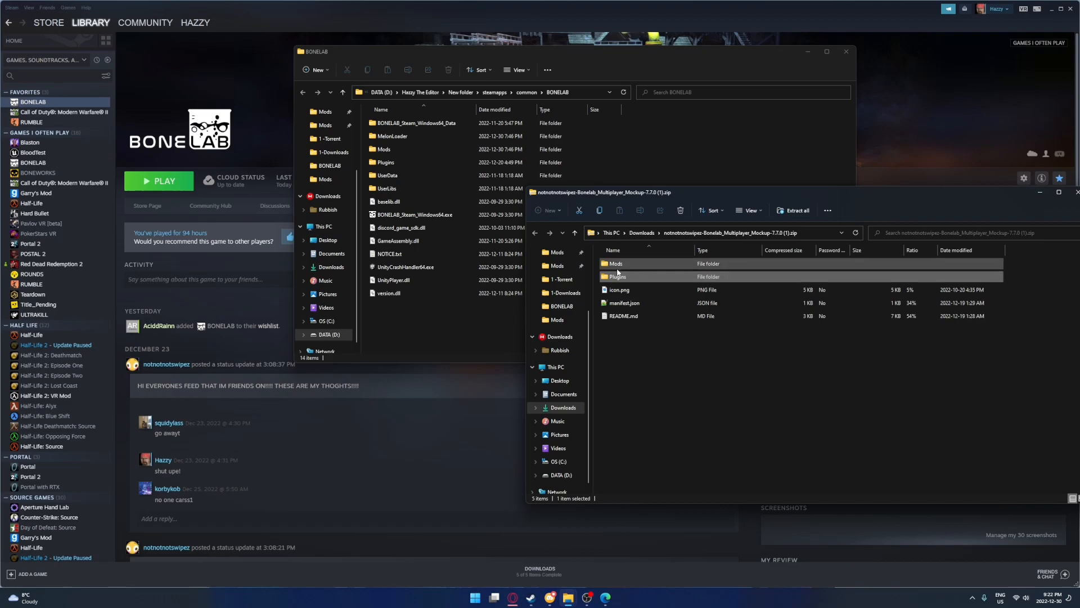
pyautogui.click(617, 276)
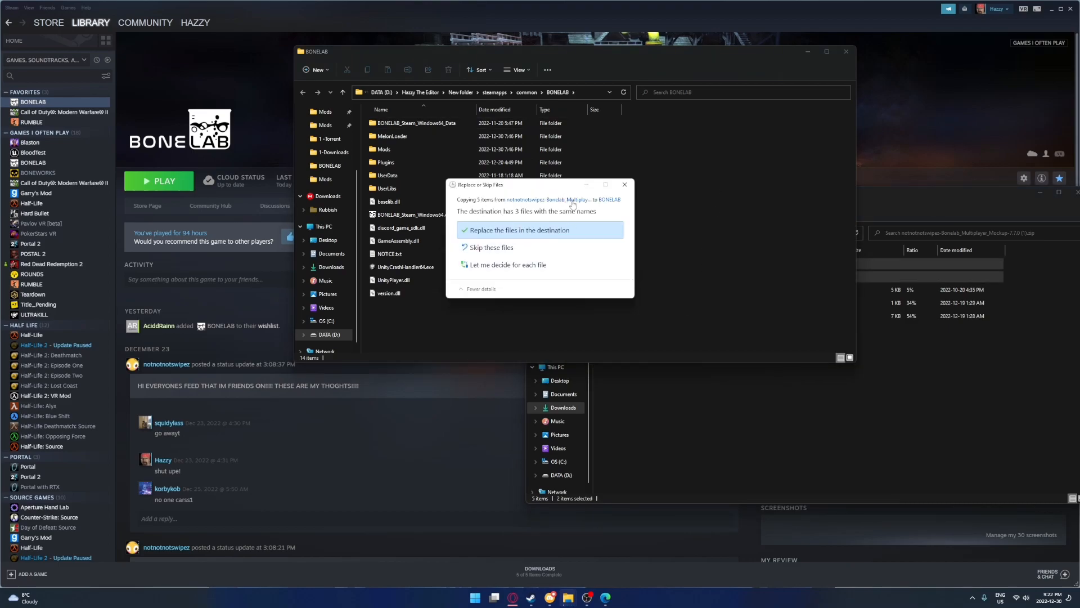
pyautogui.moveTo(624, 184)
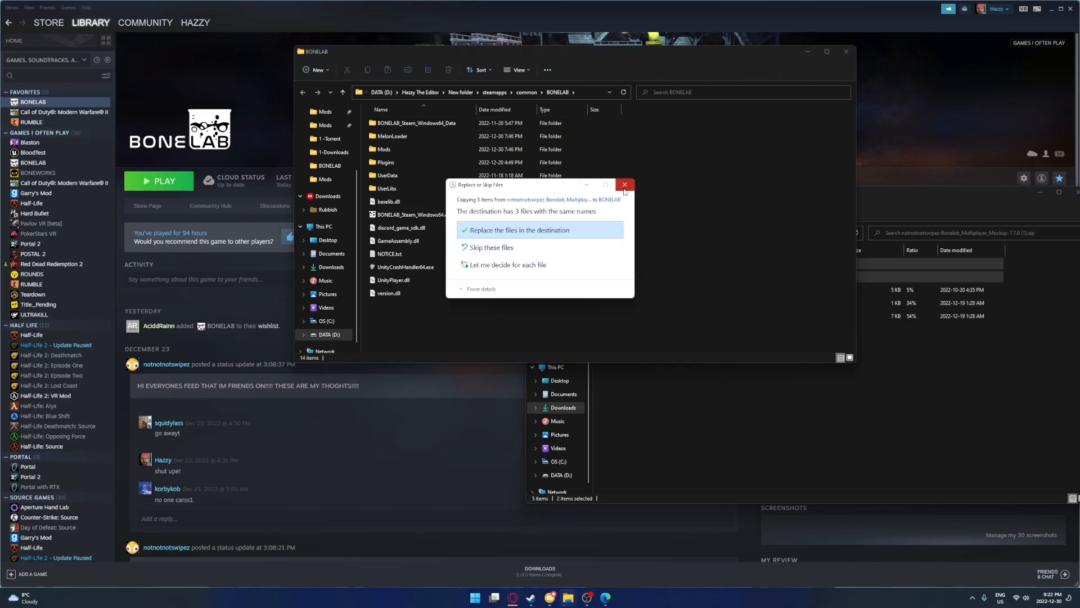